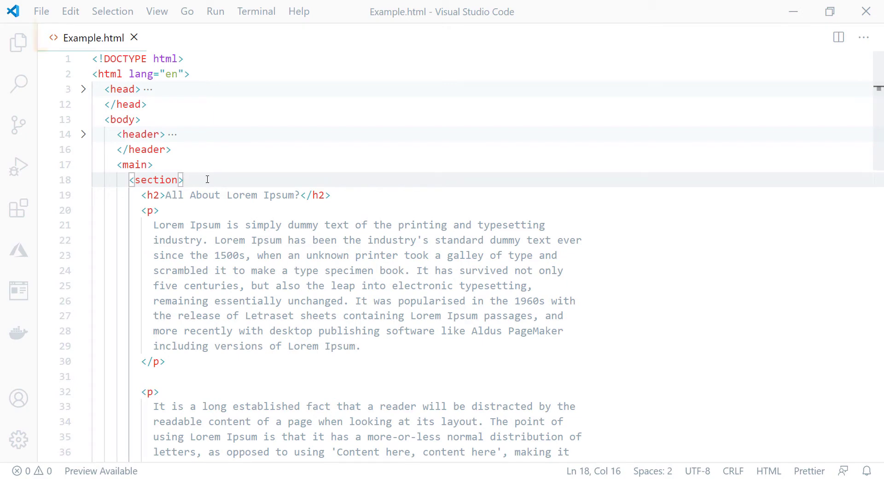
pyautogui.moveTo(99, 50)
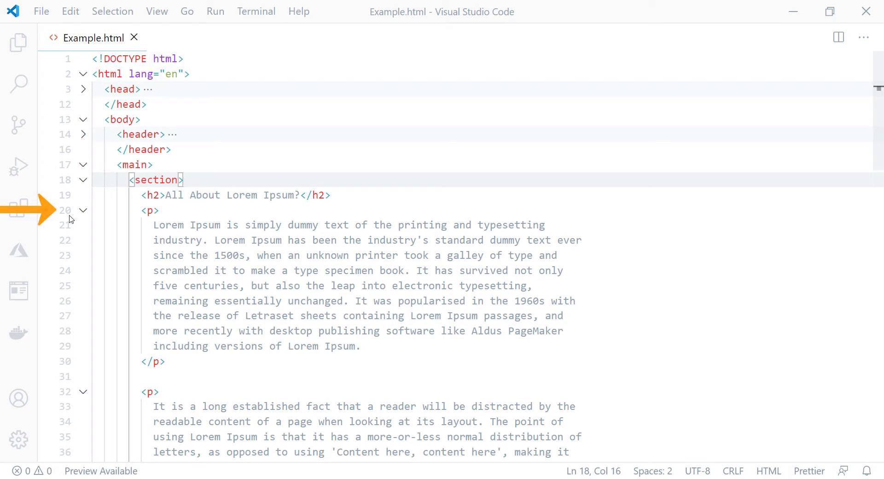
# Insert <hr> tags on the blank lines between the Lorem Ipsum paragraphs and save Example.html
pyautogui.scroll(-3)
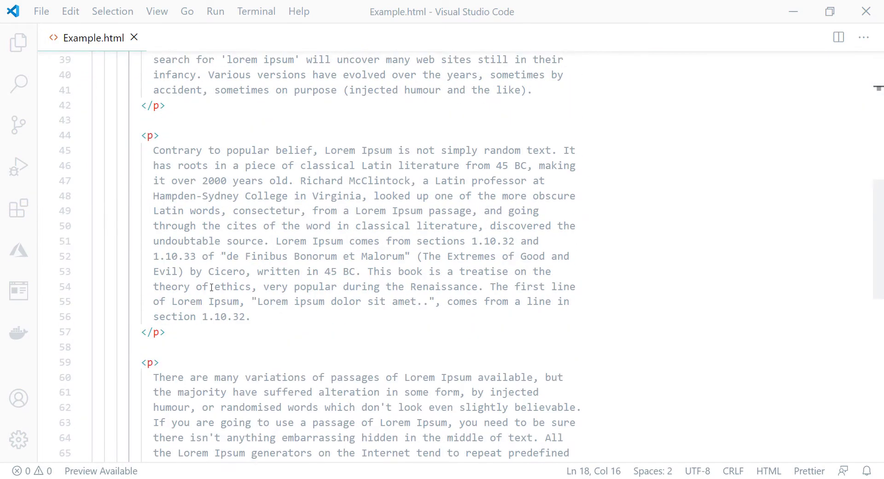
pyautogui.scroll(3)
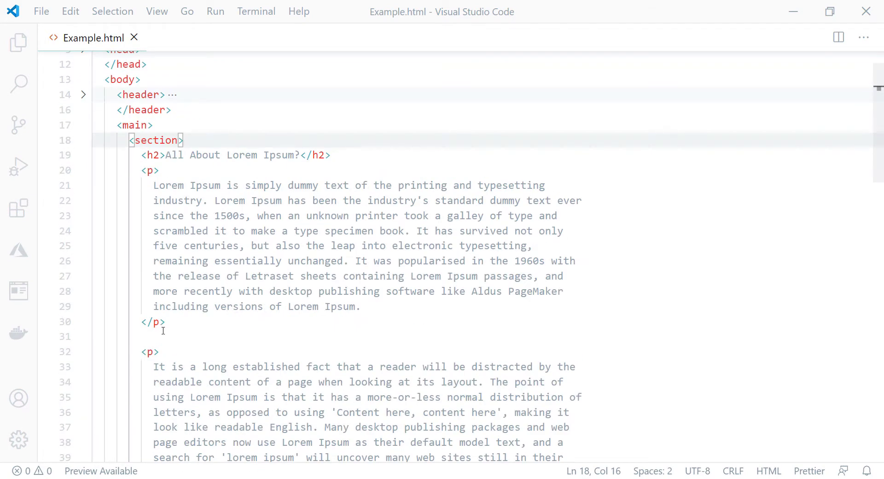
pyautogui.moveTo(167, 339)
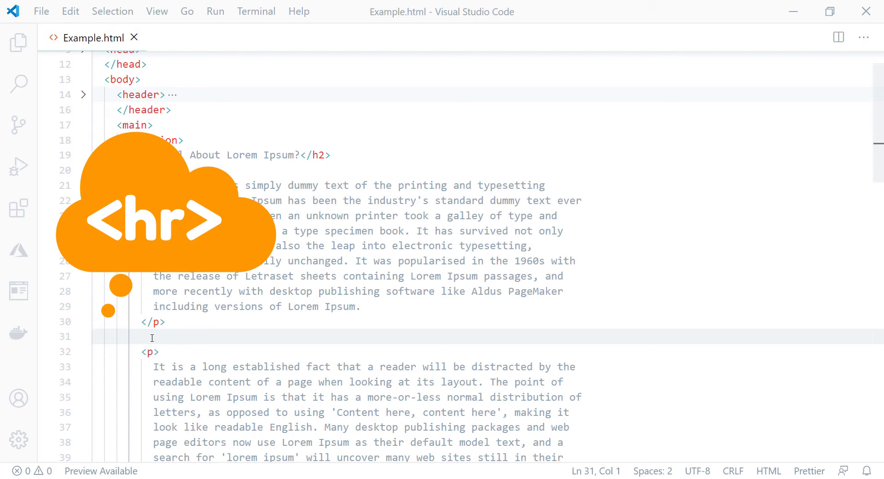
pyautogui.write('<hr>')
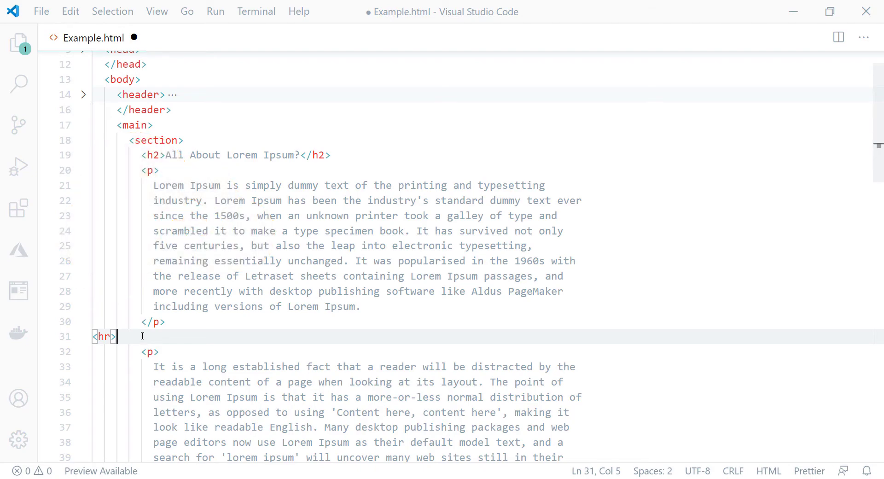
pyautogui.scroll(-3)
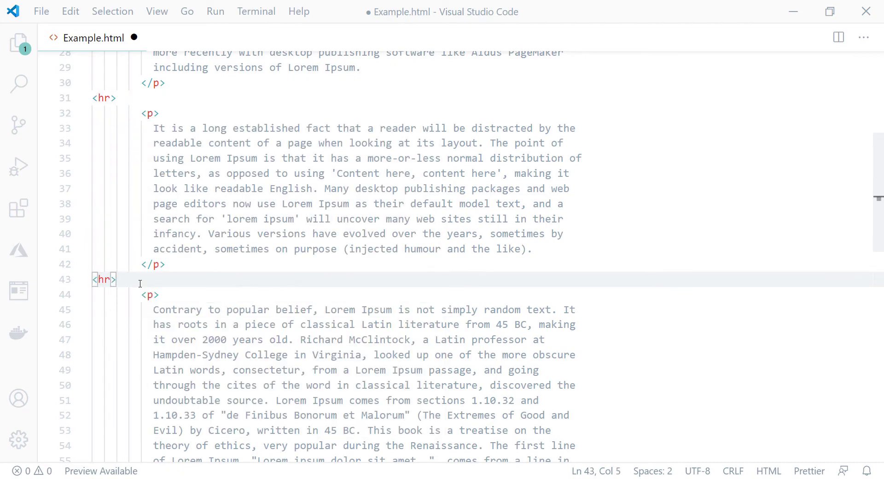
pyautogui.write('<hr>')
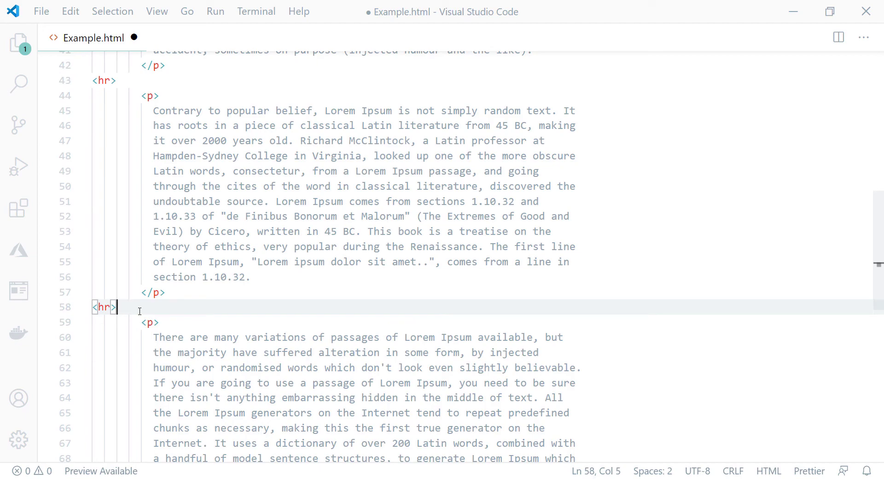
pyautogui.press('ctrl+s')
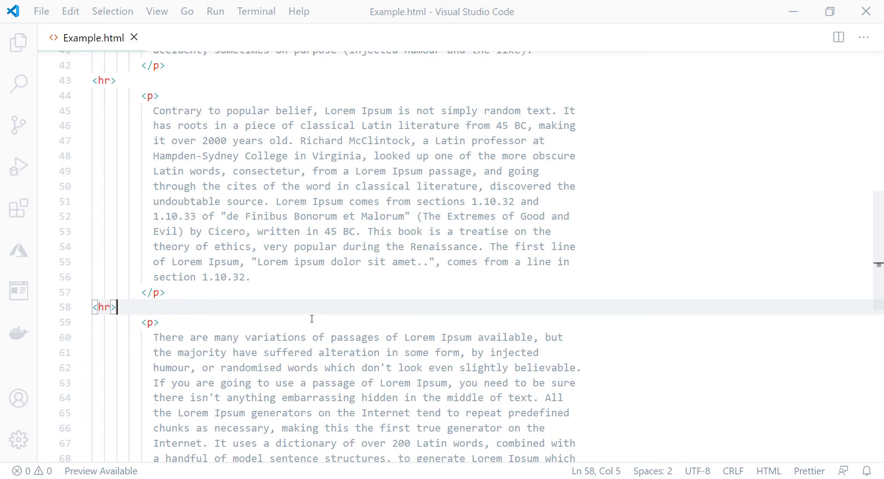